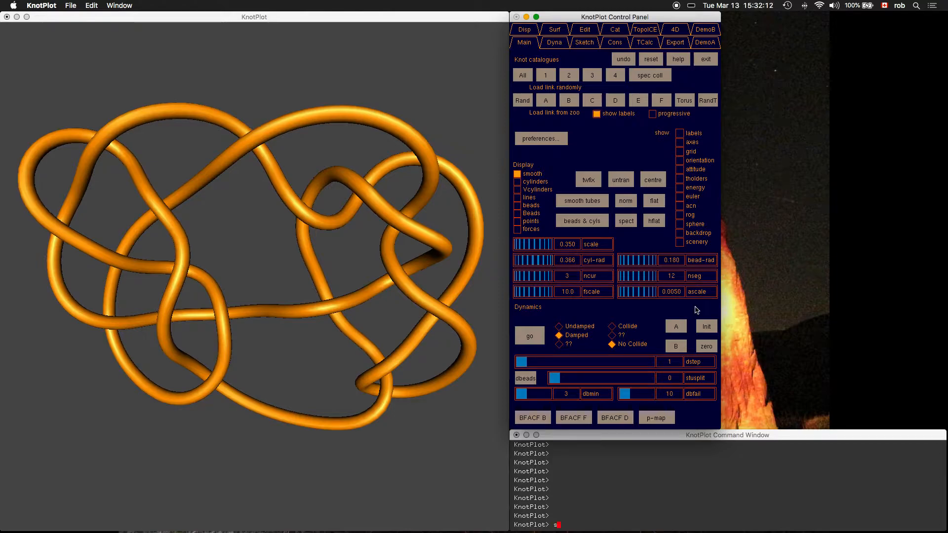
- Save the tangled knot with the 'save thing' command, then quit KnotPlot
{"action": "type", "text": "ave thing"}
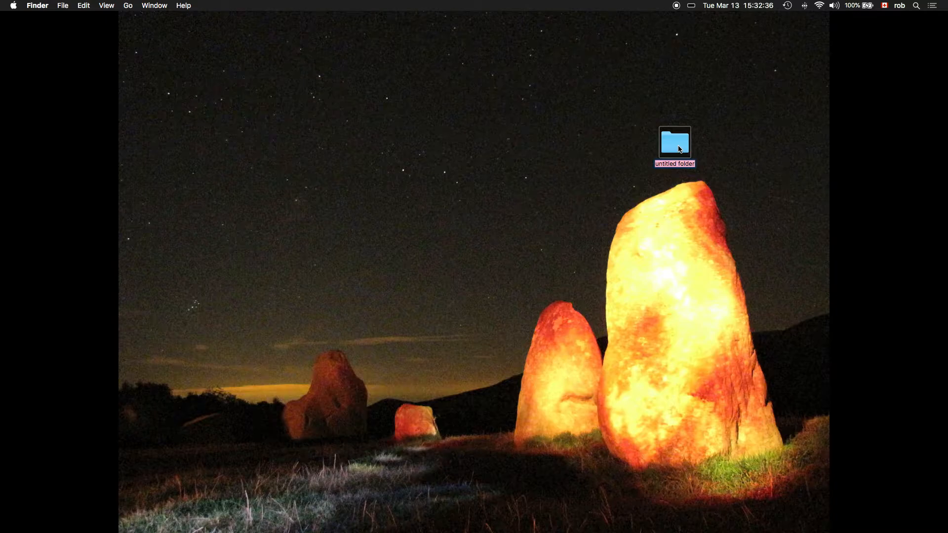
- Name the new desktop folder 'knot project 1' and open it, showing it empty
{"action": "type", "text": "knot project 1"}
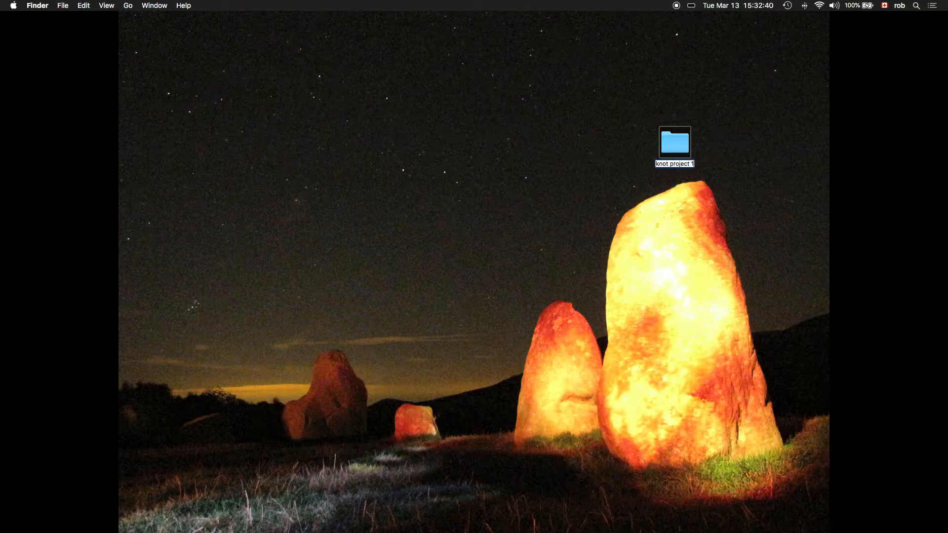
{"action": "left_click", "coordinate": [674, 142]}
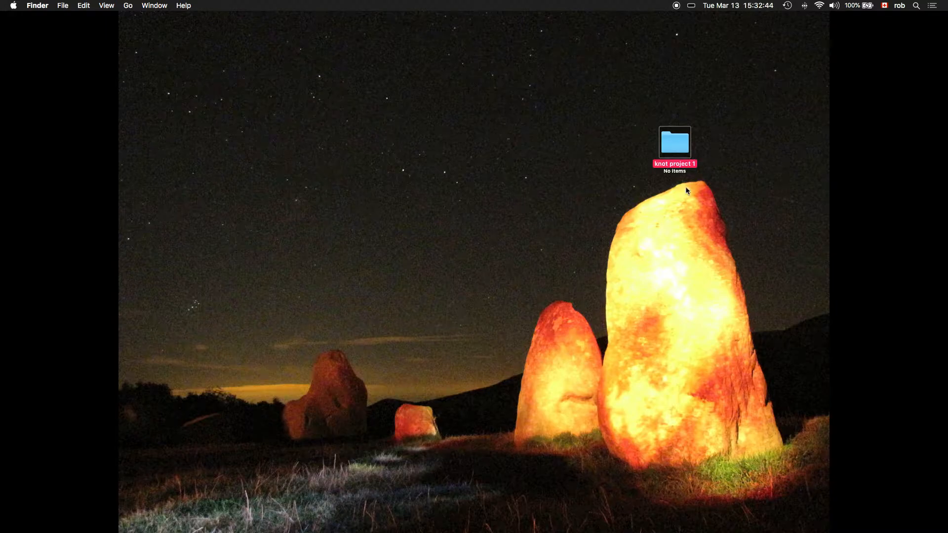
{"action": "double_click", "coordinate": [674, 142]}
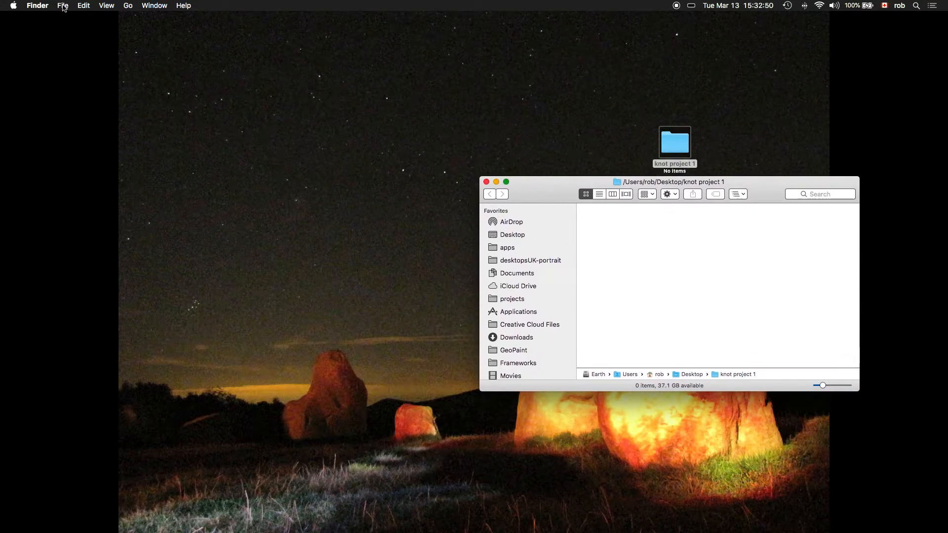
- In a second Finder window, navigate to Applications > KnotPlot > utilities
{"action": "left_click", "coordinate": [63, 5]}
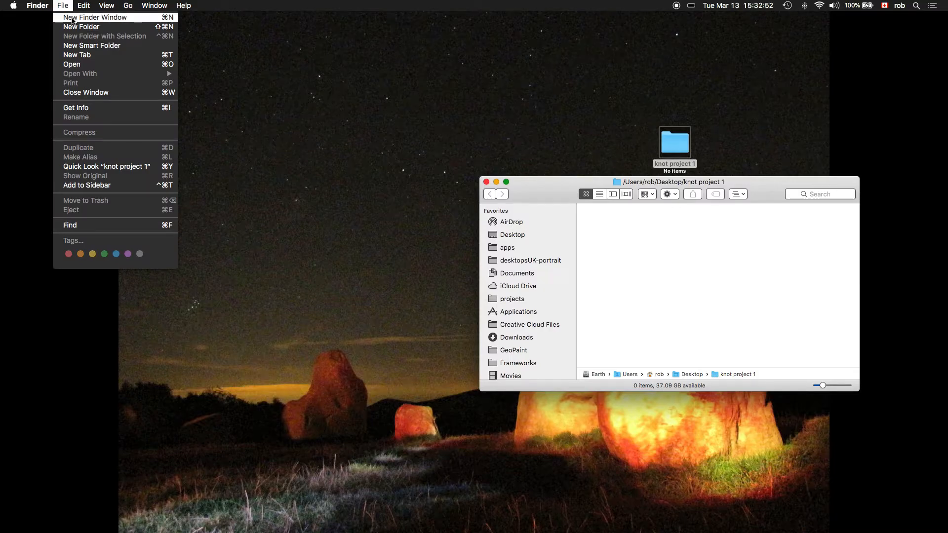
{"action": "mouse_move", "coordinate": [154, 18]}
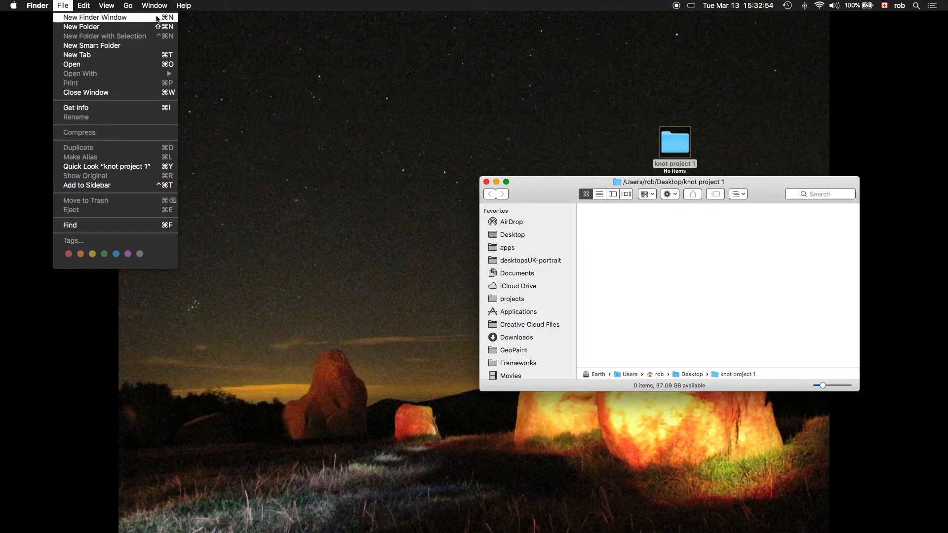
{"action": "left_click", "coordinate": [94, 16]}
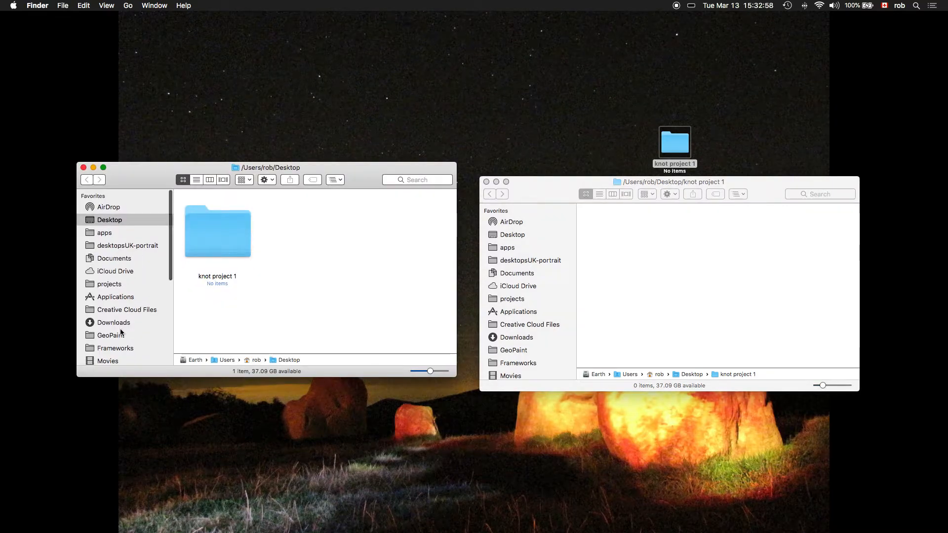
{"action": "scroll", "scroll_direction": "down", "scroll_amount": 3}
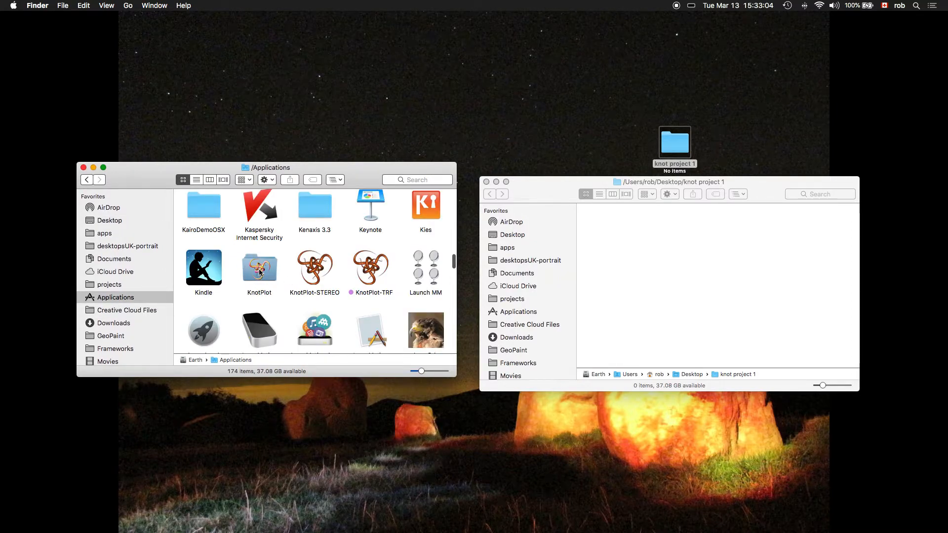
{"action": "double_click", "coordinate": [259, 267]}
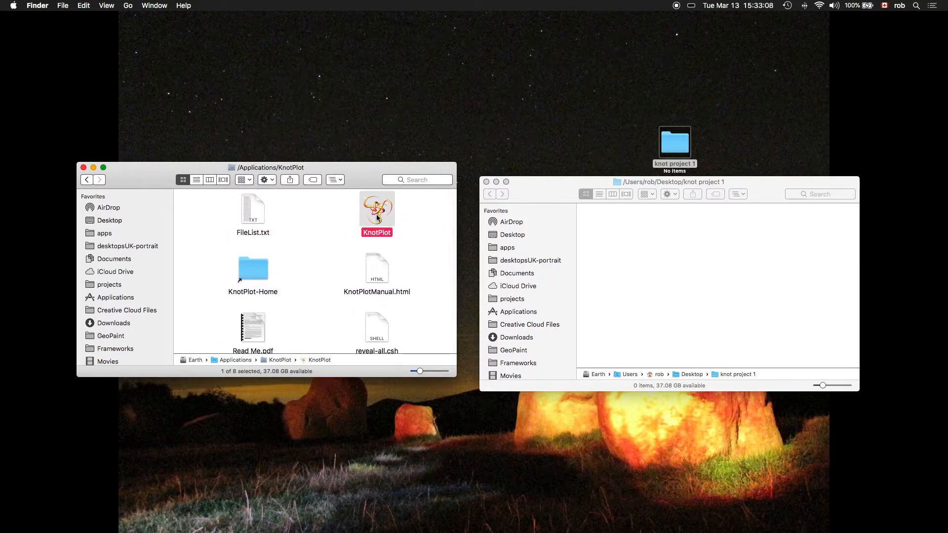
{"action": "scroll", "scroll_direction": "down", "scroll_amount": 3}
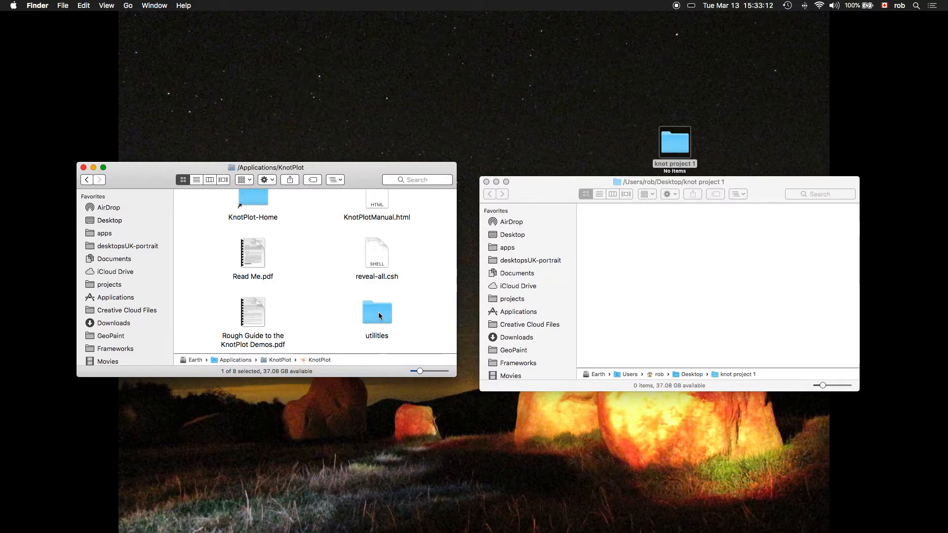
{"action": "double_click", "coordinate": [377, 311]}
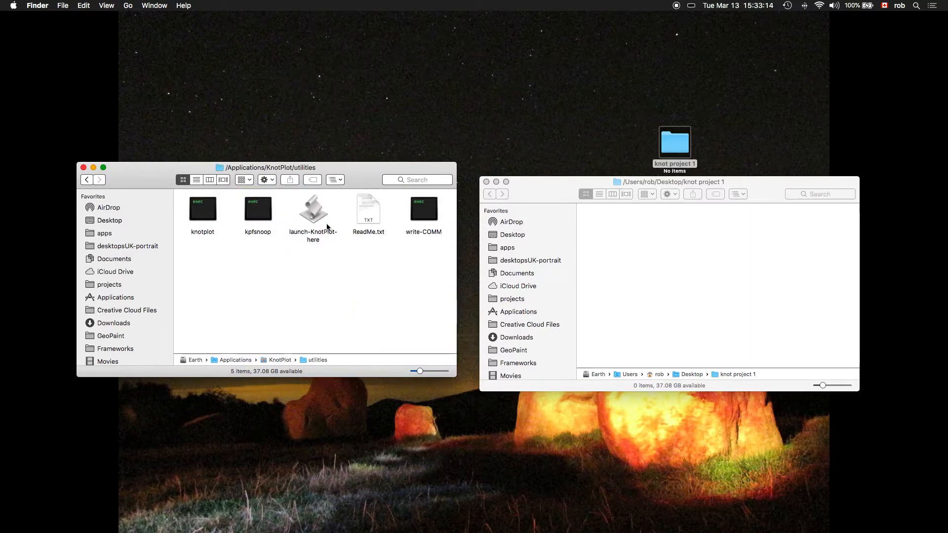
{"action": "mouse_move", "coordinate": [314, 211]}
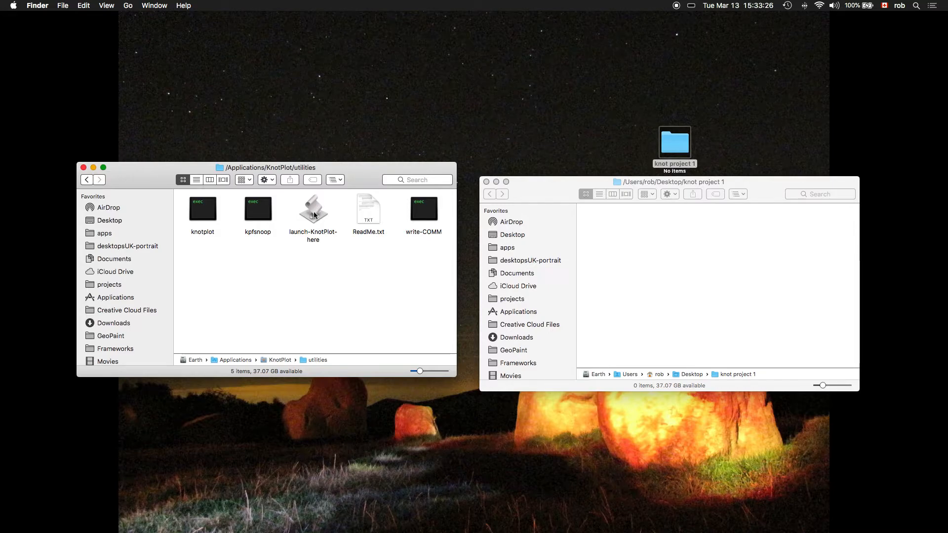
- Copy launch-KnotPlot-here into knot project 1 and close the extra window
{"action": "left_click", "coordinate": [313, 209]}
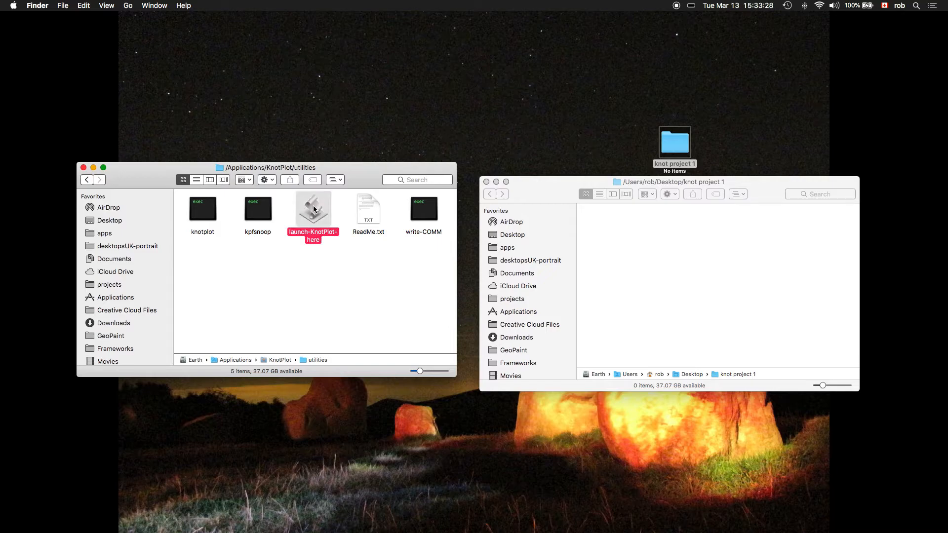
{"action": "left_click_drag", "start_coordinate": [313, 208], "coordinate": [645, 242]}
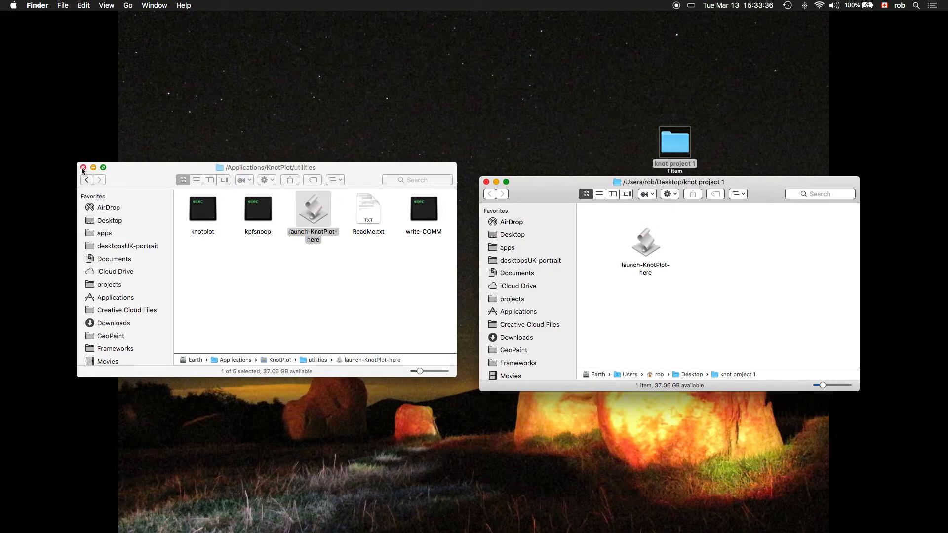
{"action": "left_click", "coordinate": [84, 167]}
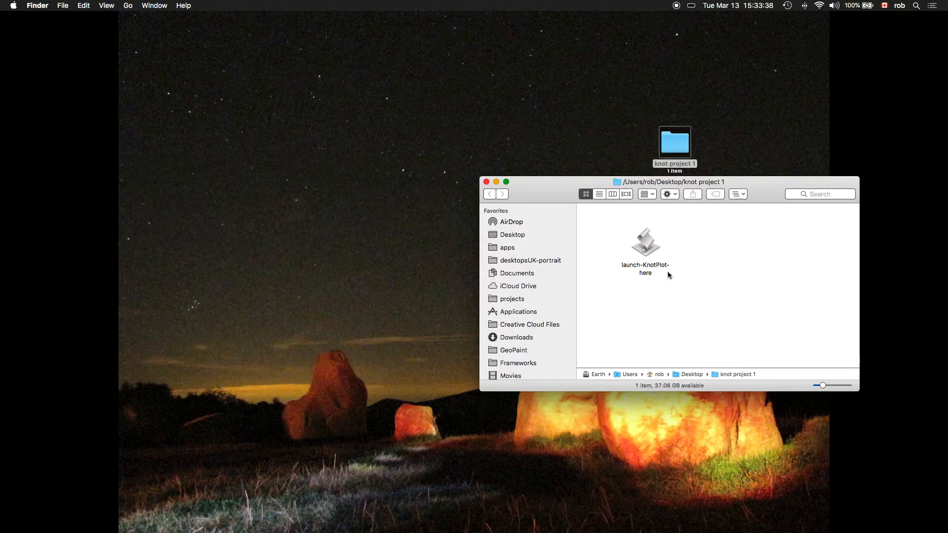
{"action": "mouse_move", "coordinate": [796, 246]}
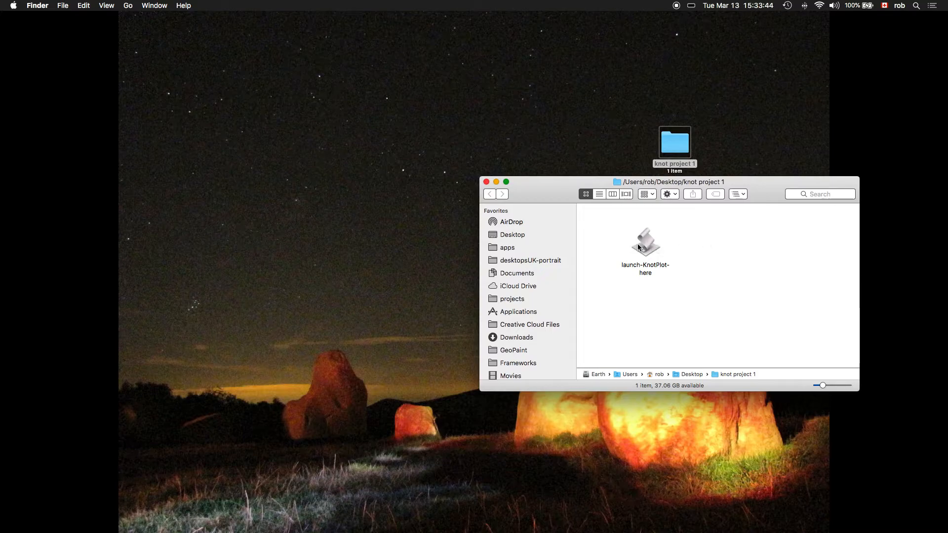
{"action": "mouse_move", "coordinate": [645, 243]}
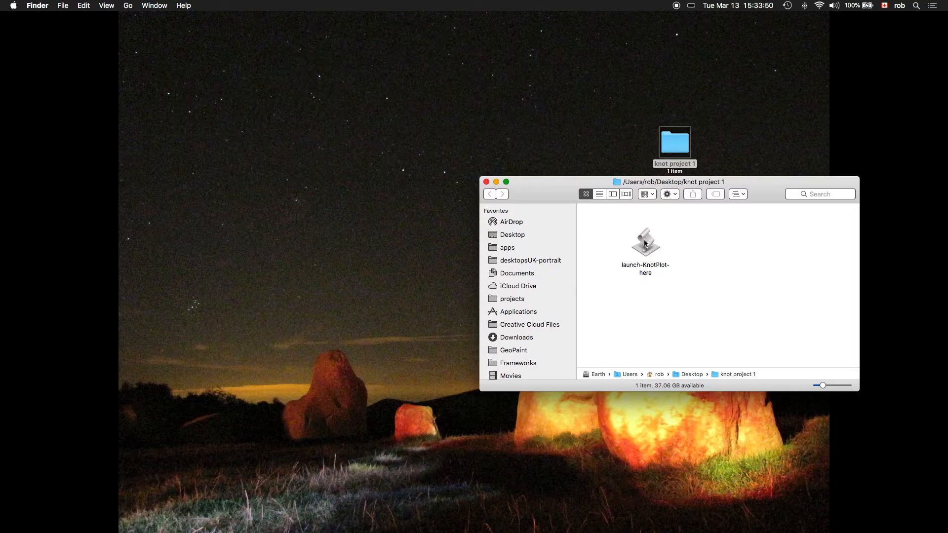
- Launch KnotPlot from the folder, load knot 6.3 and save it as 'thing2'
{"action": "double_click", "coordinate": [645, 243]}
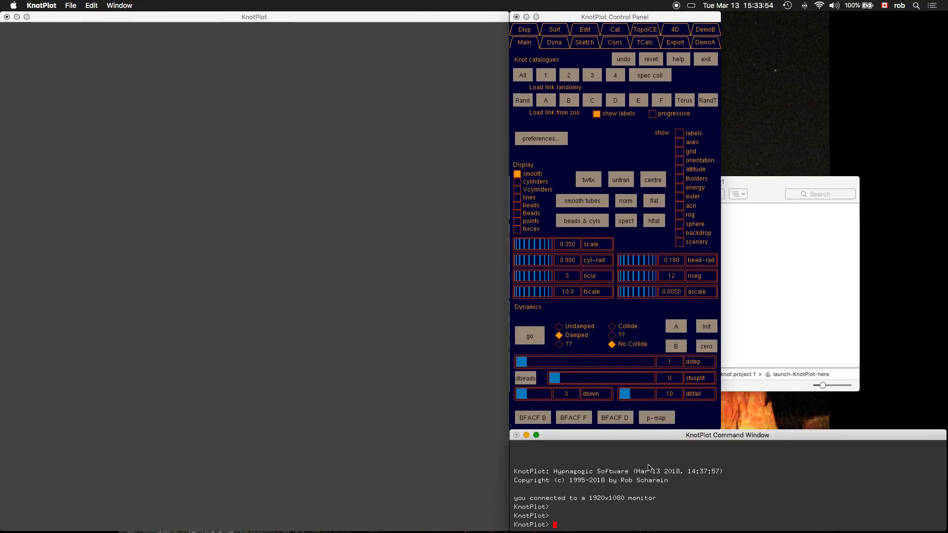
{"action": "type", "text": "load"}
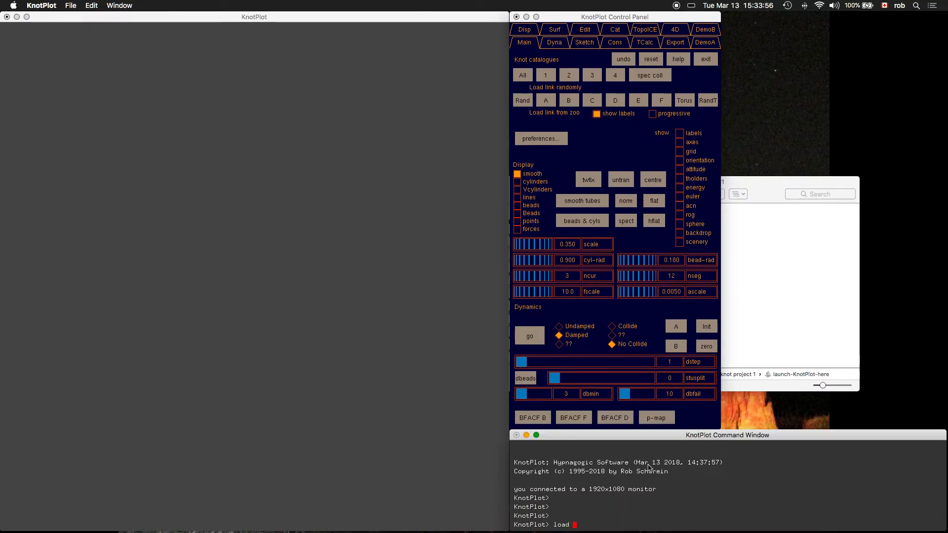
{"action": "type", "text": "6.3"}
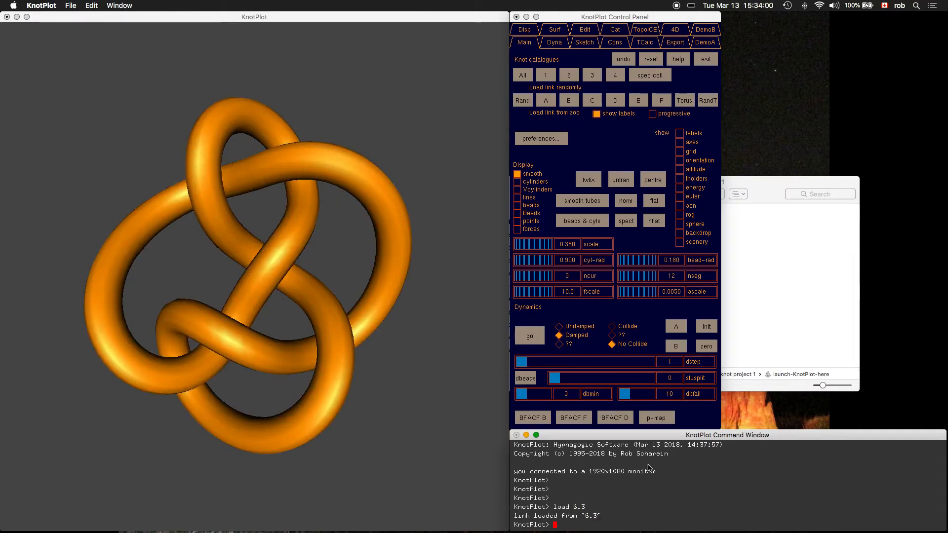
{"action": "type", "text": "save"}
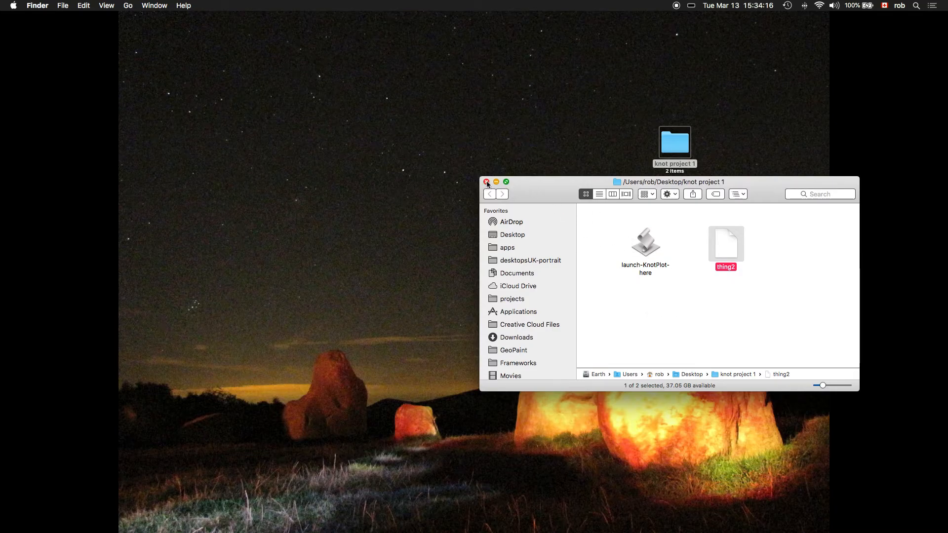
- Relaunch KnotPlot from knot project 1 and load the saved knot 'thing2'
{"action": "left_click", "coordinate": [487, 181]}
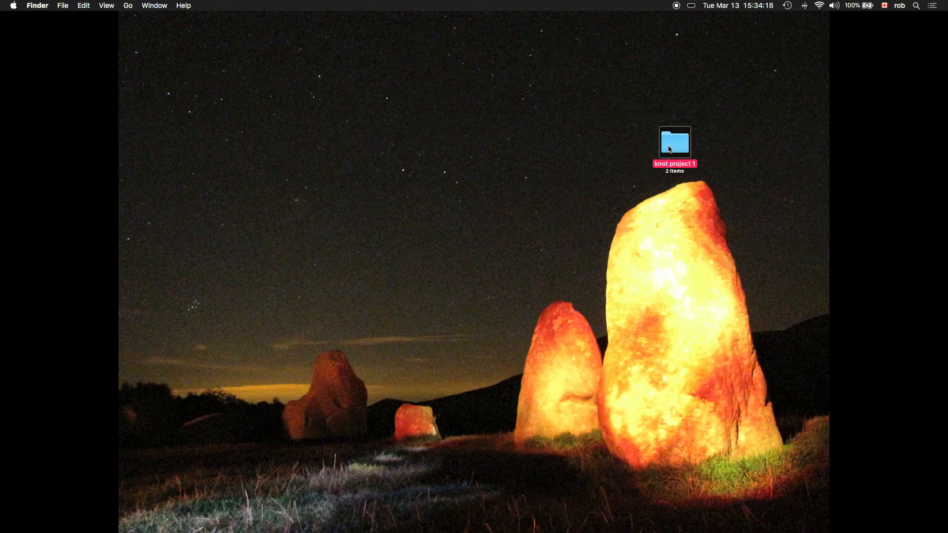
{"action": "double_click", "coordinate": [674, 142]}
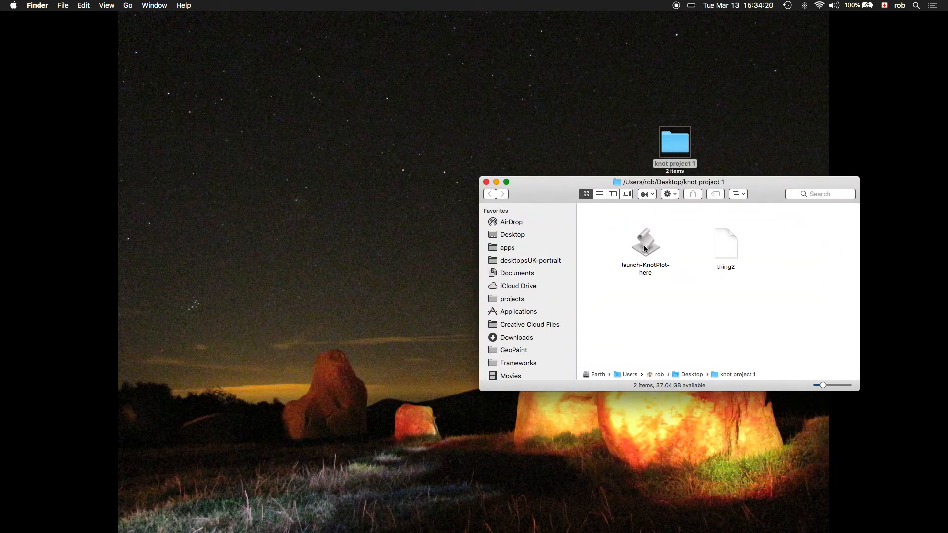
{"action": "double_click", "coordinate": [646, 244]}
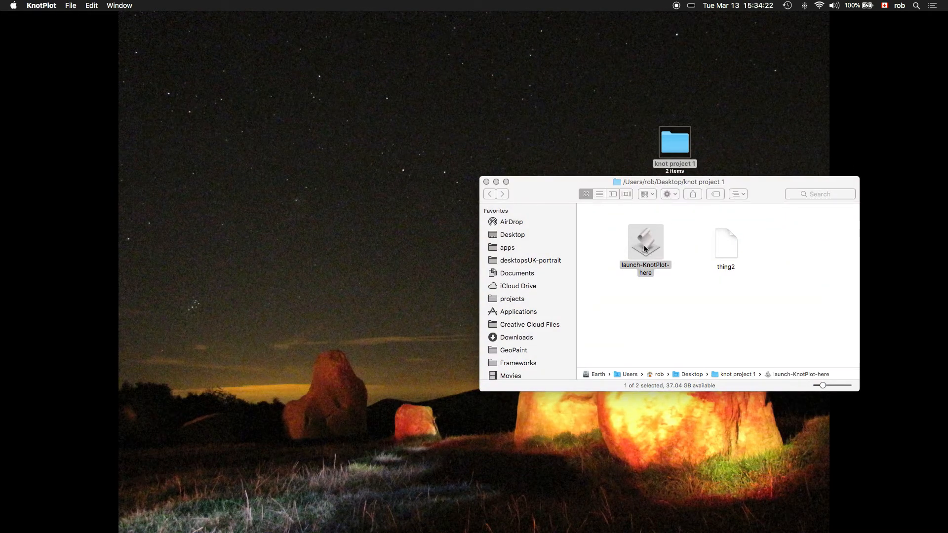
{"action": "double_click", "coordinate": [646, 243]}
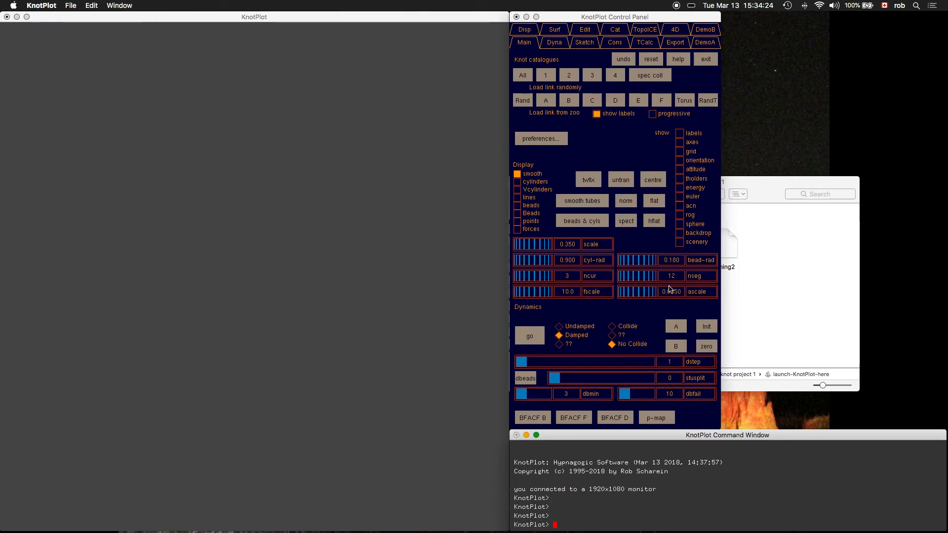
{"action": "type", "text": "load thing2"}
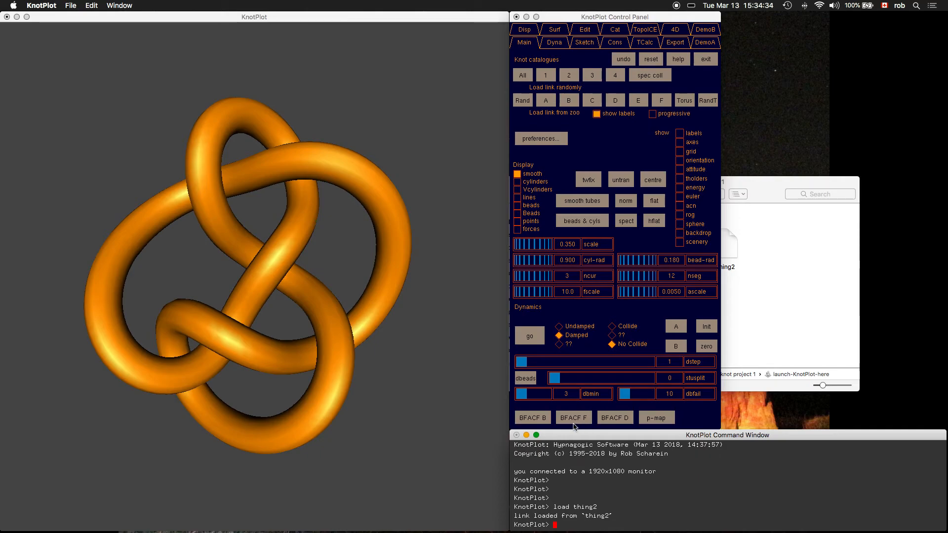
- Export the knot's image as 'thing2-picture.png' with the imgout command
{"action": "type", "text": "imgou"}
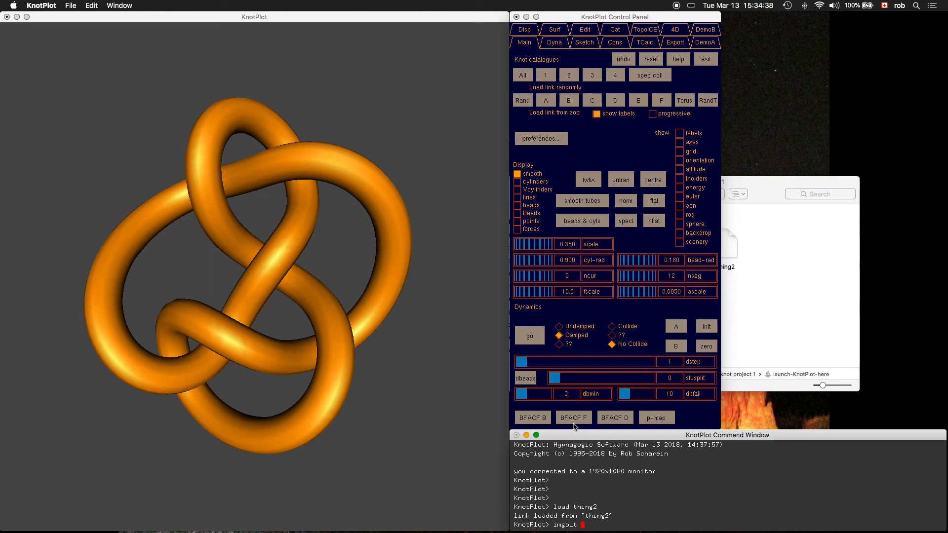
{"action": "type", "text": "thing2"}
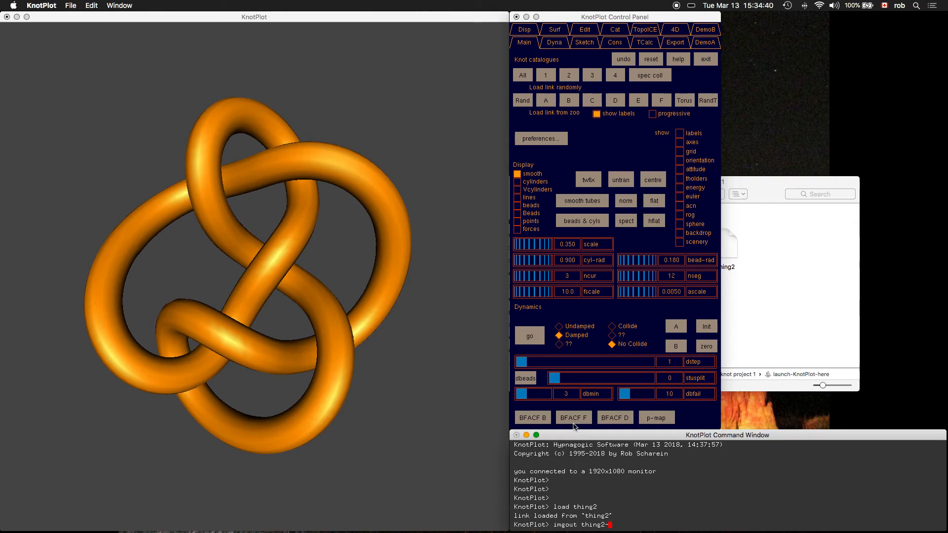
{"action": "type", "text": "-pic"}
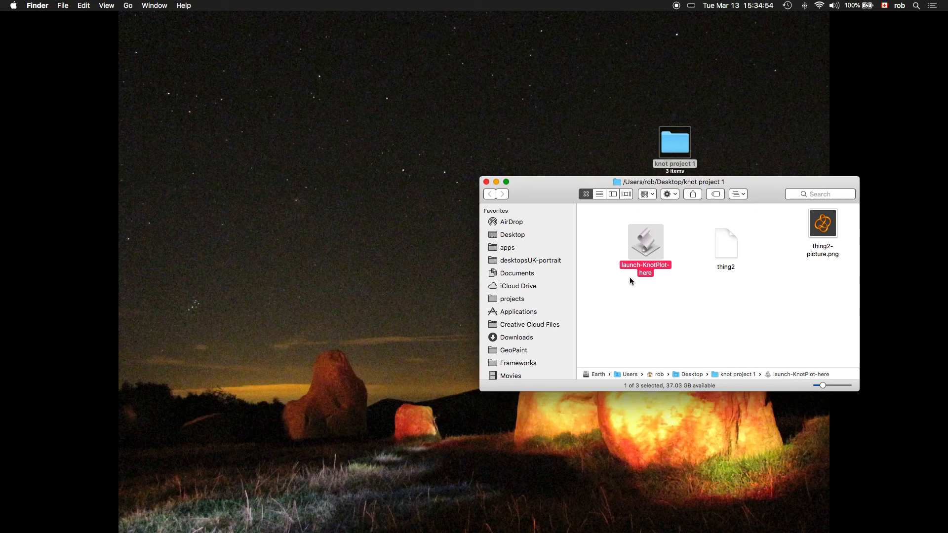
{"action": "mouse_move", "coordinate": [675, 328]}
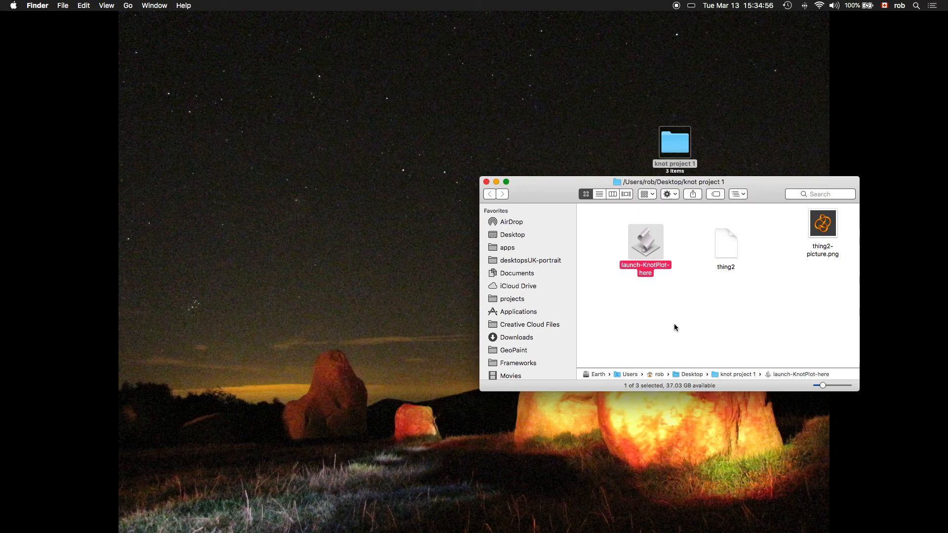
{"action": "mouse_move", "coordinate": [772, 312]}
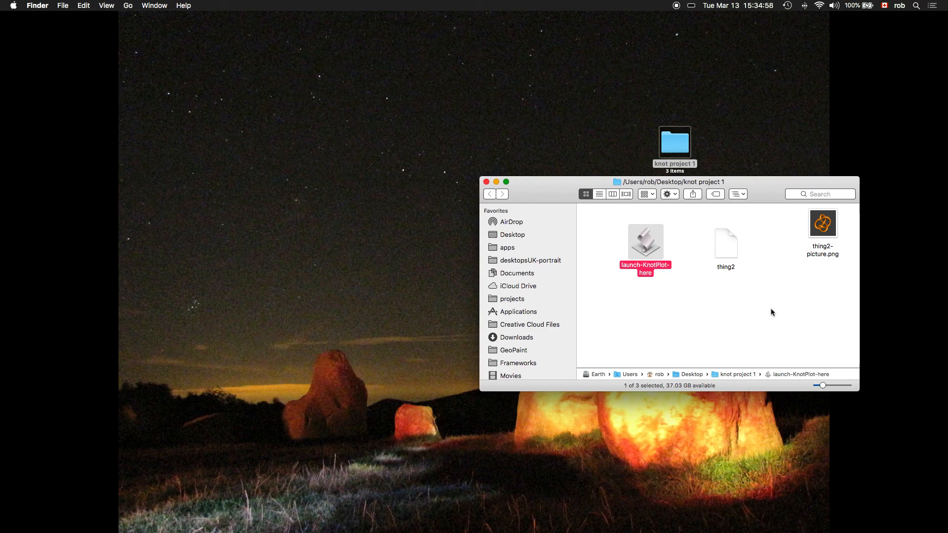